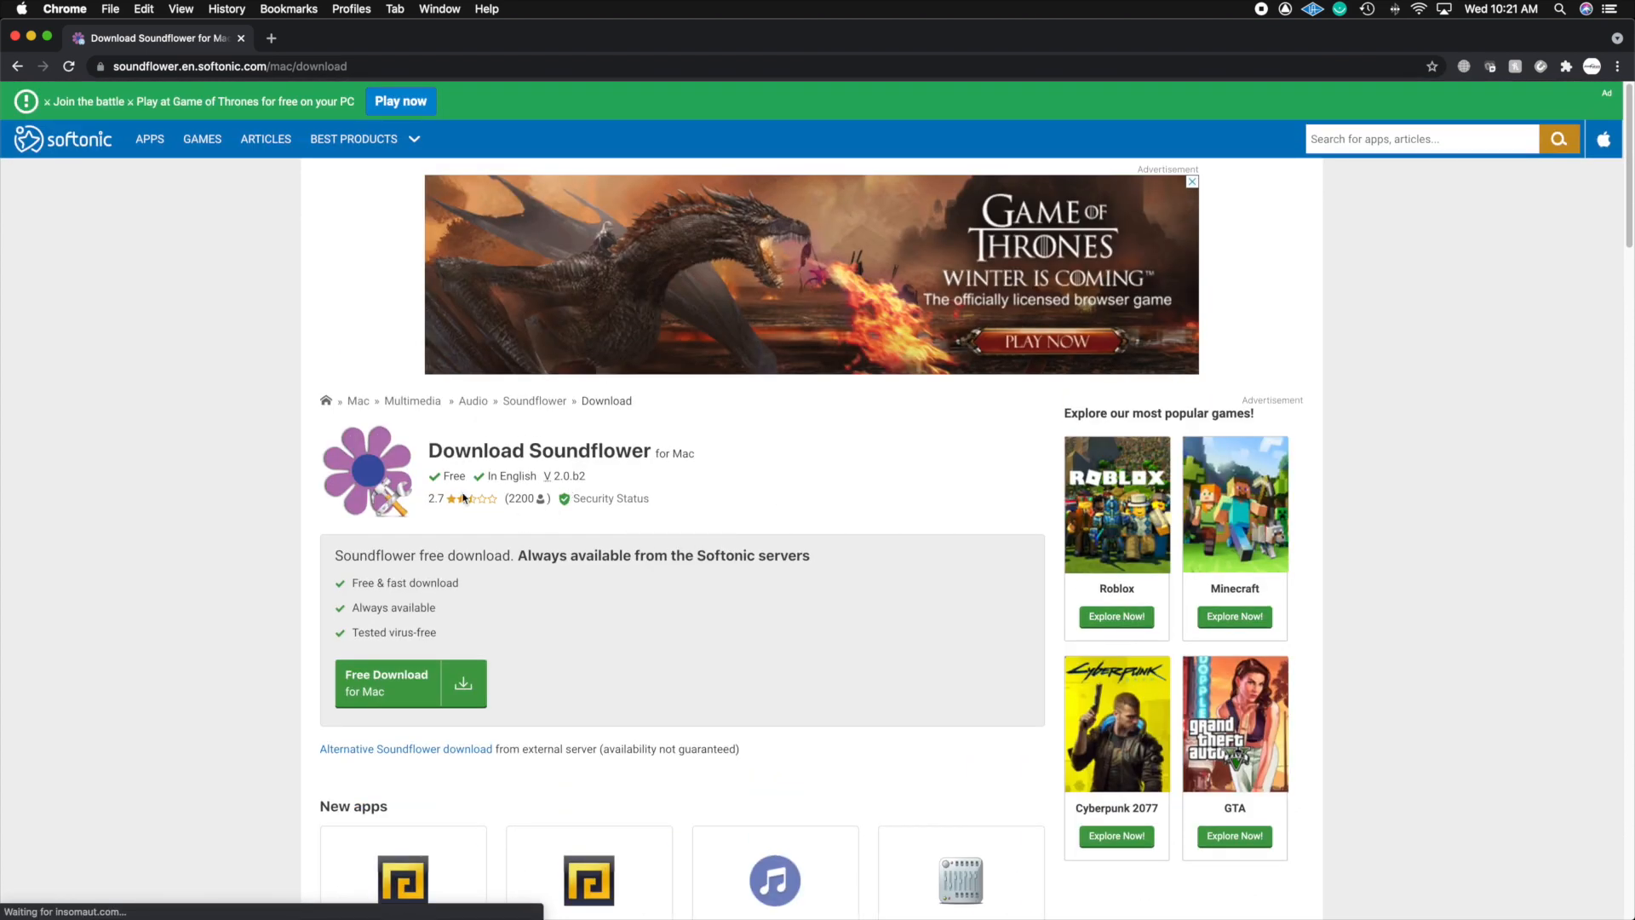
mouse_move(247, 546)
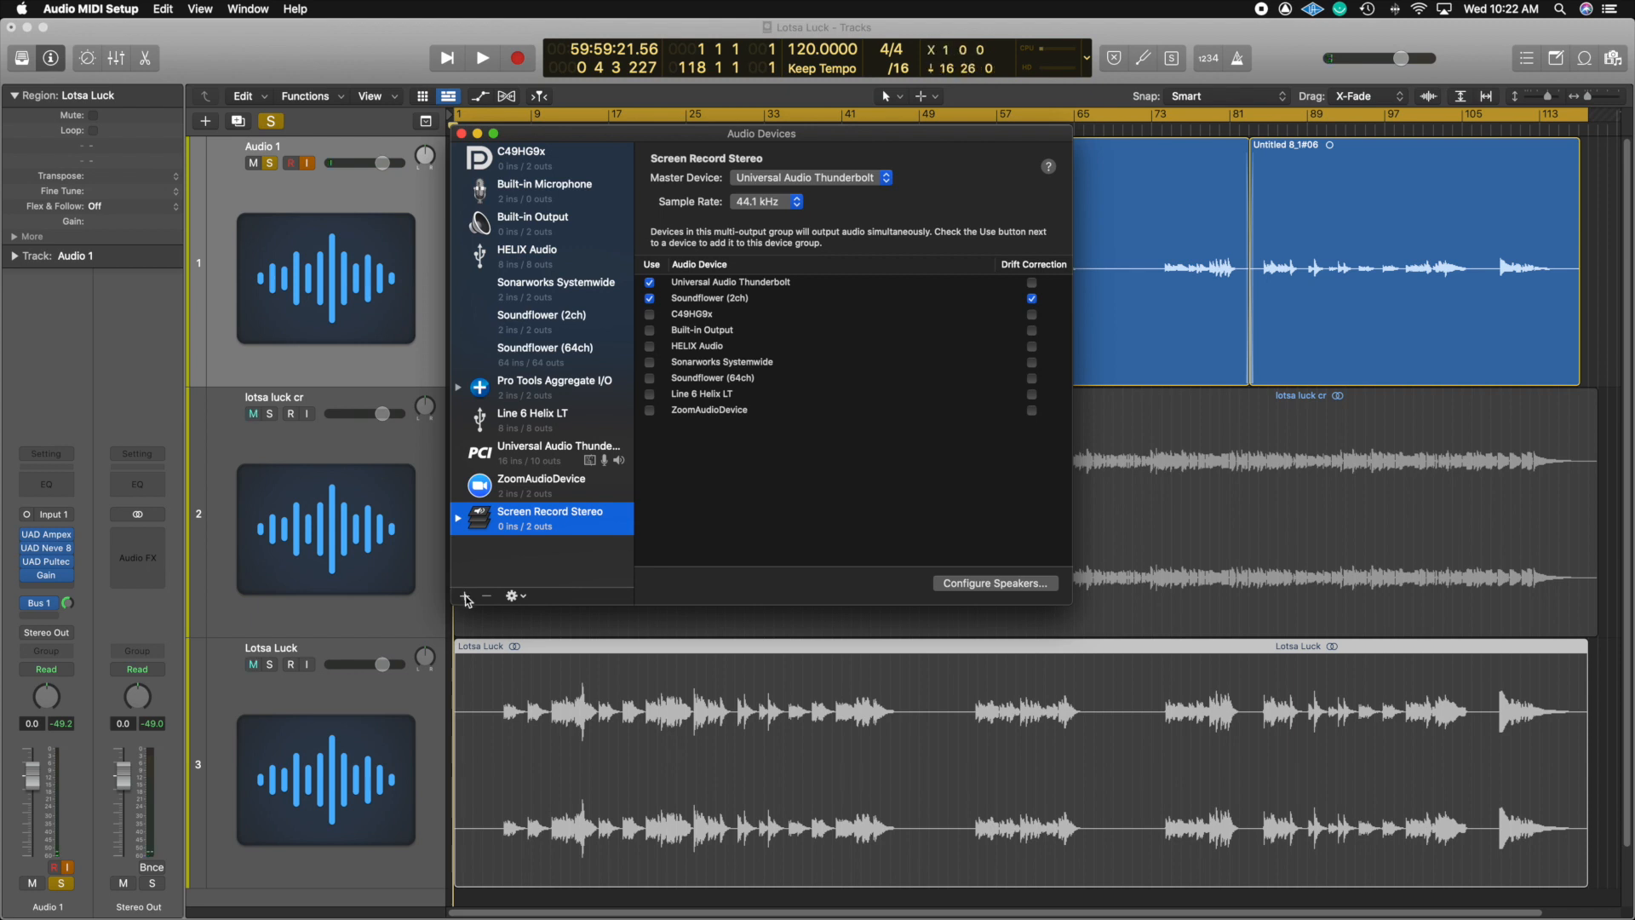
Step: Create a Multi-Output Device combining Universal Audio Thunderbolt and Soundflower (2ch), with drift correction
left_click(463, 596)
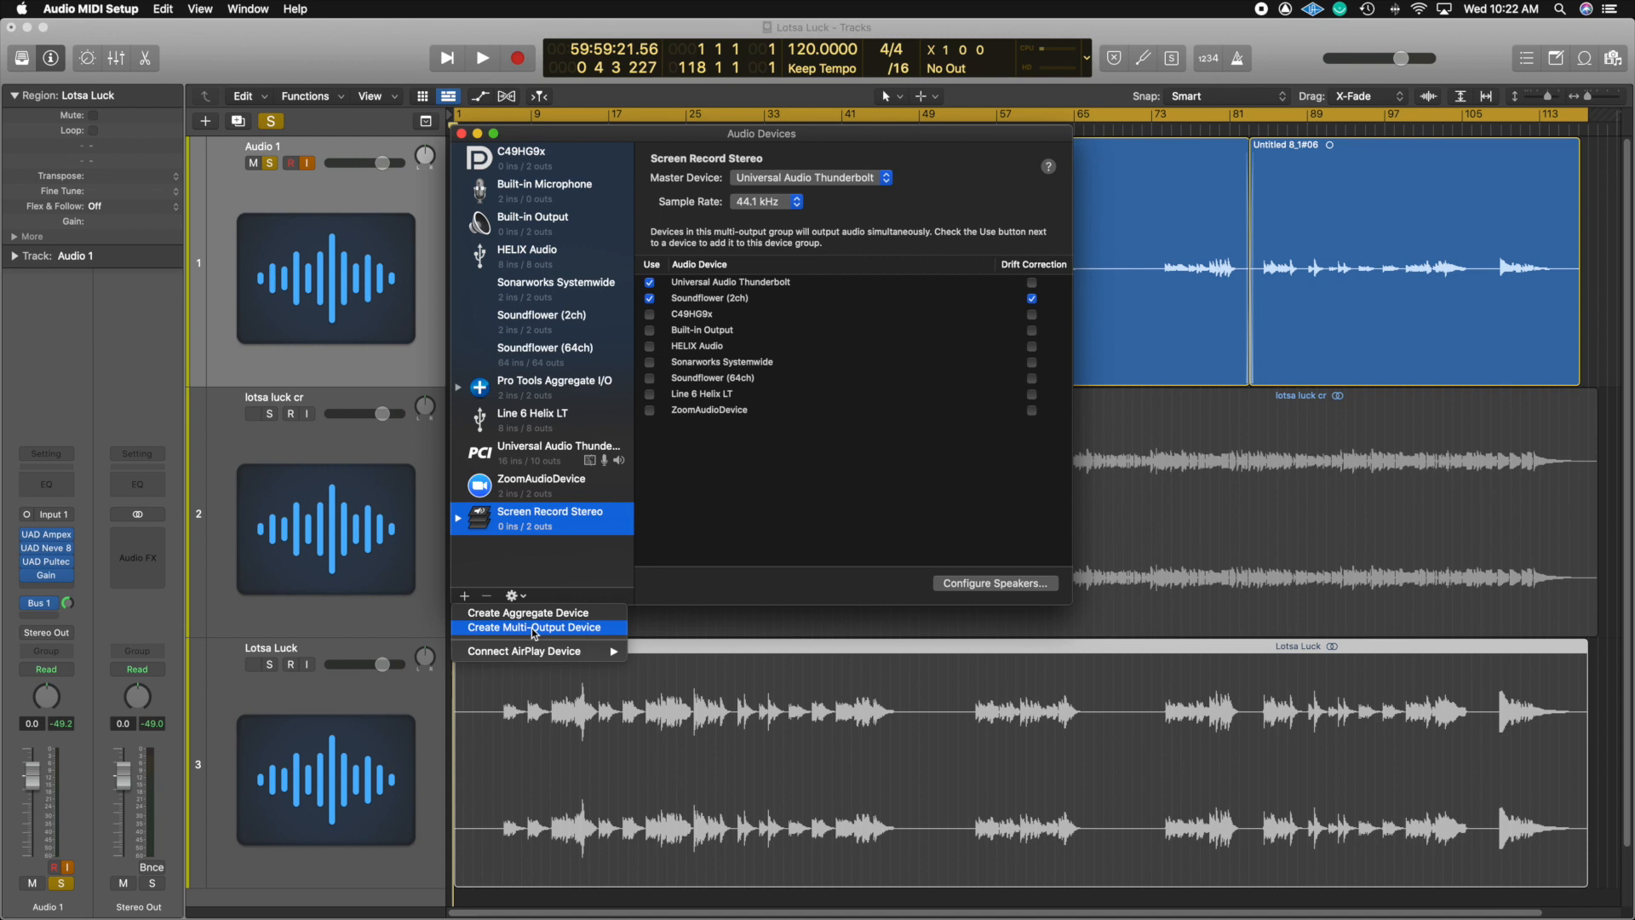
left_click(533, 628)
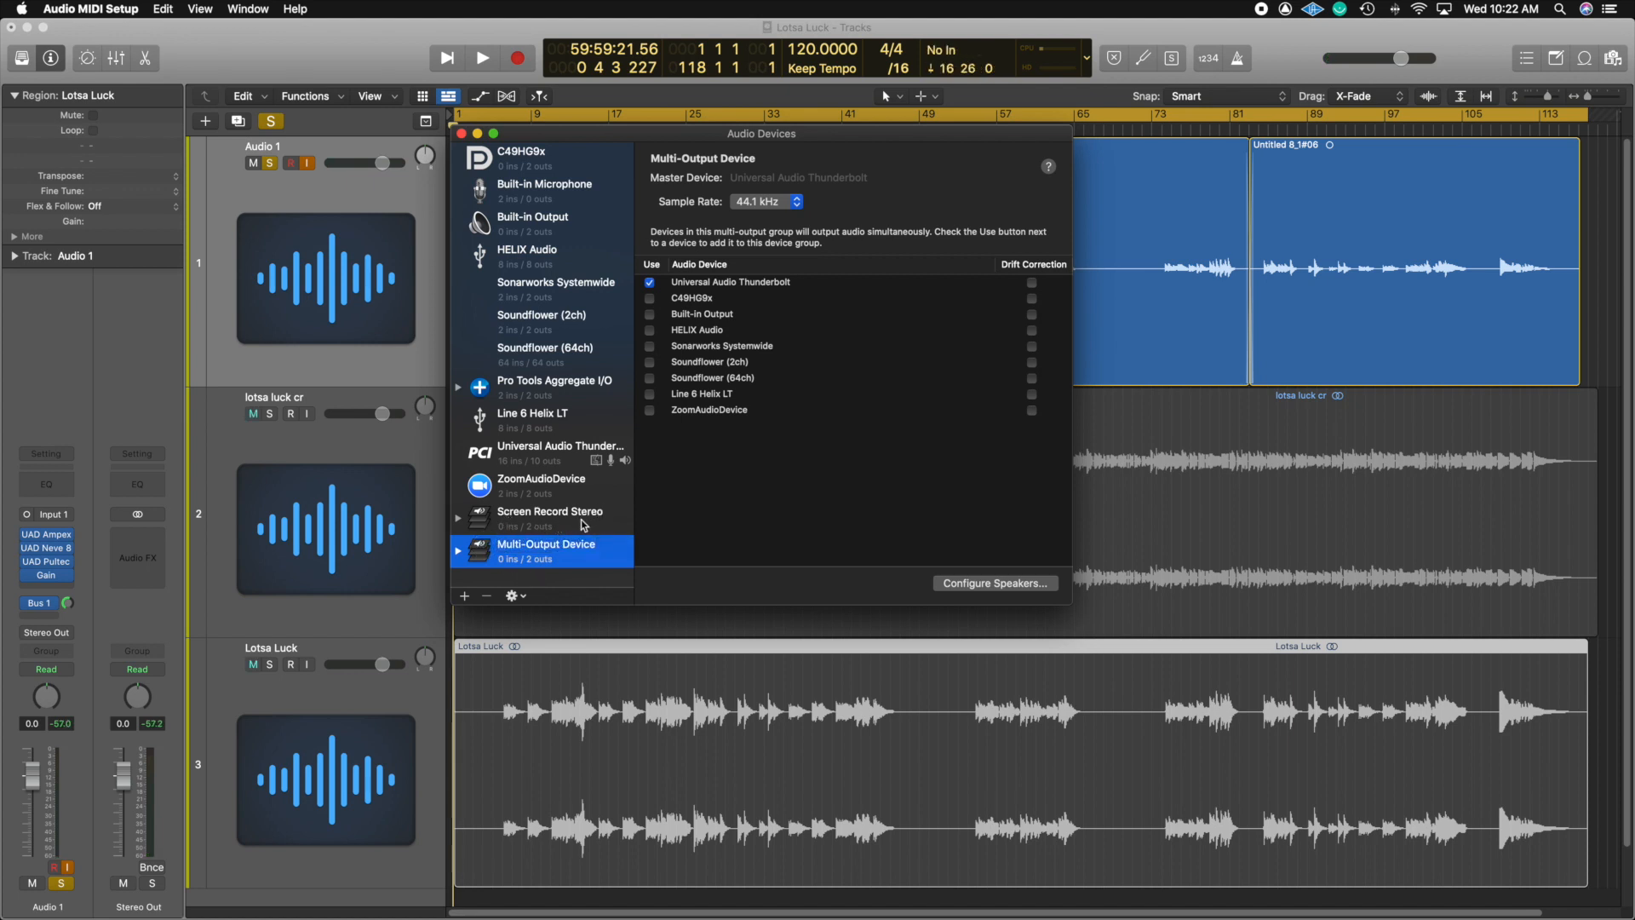
double_click(546, 544)
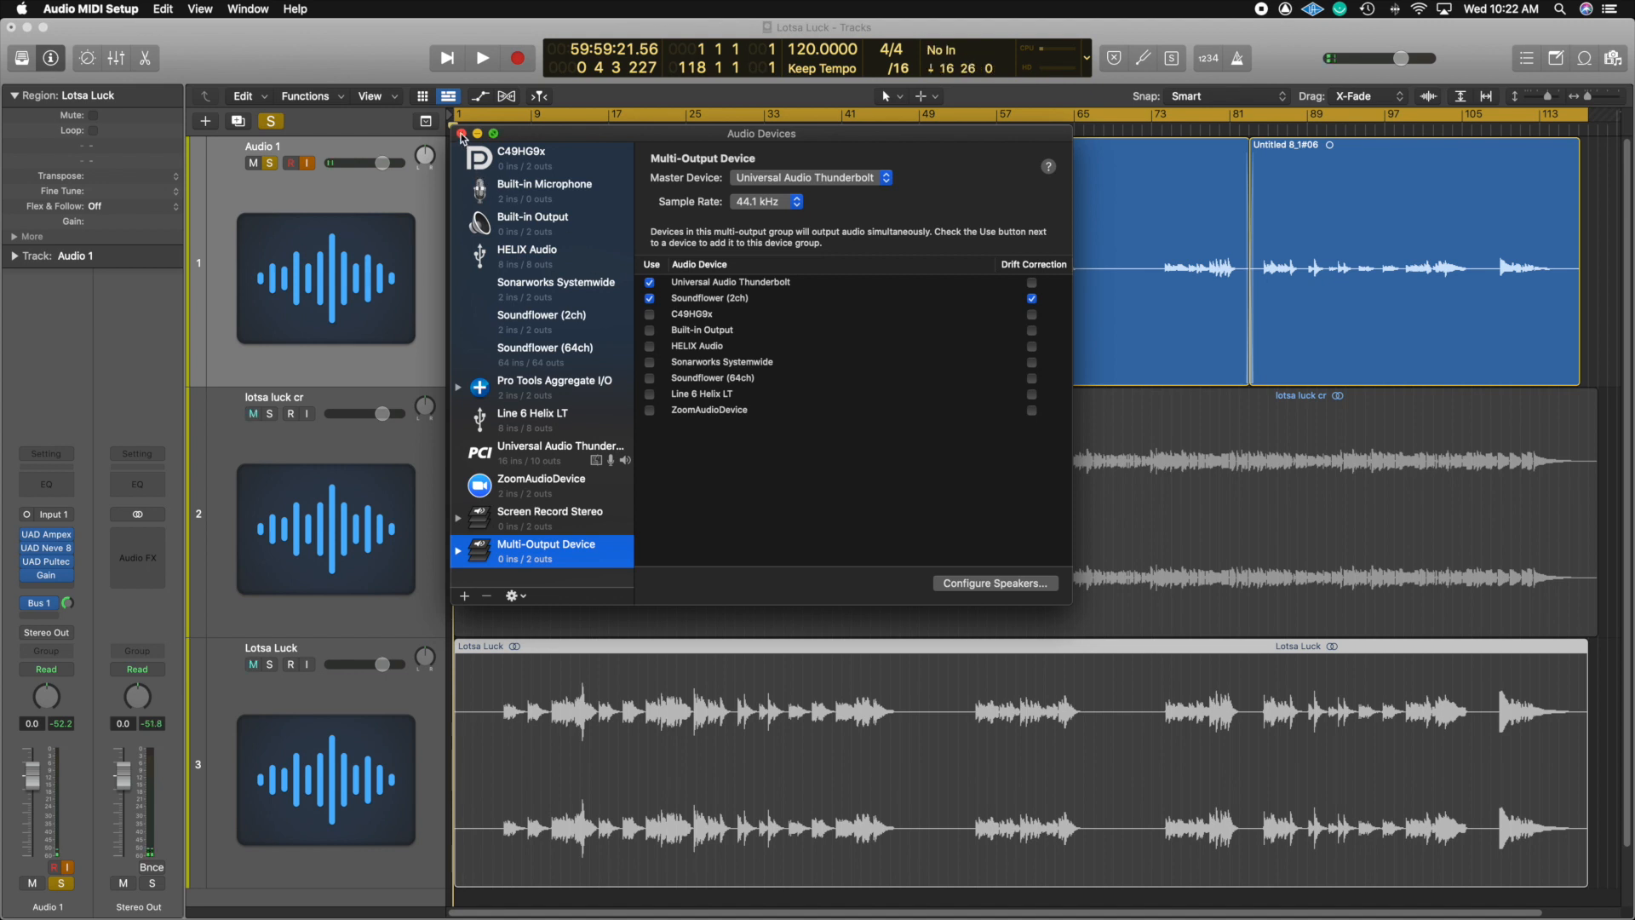
left_click(461, 133)
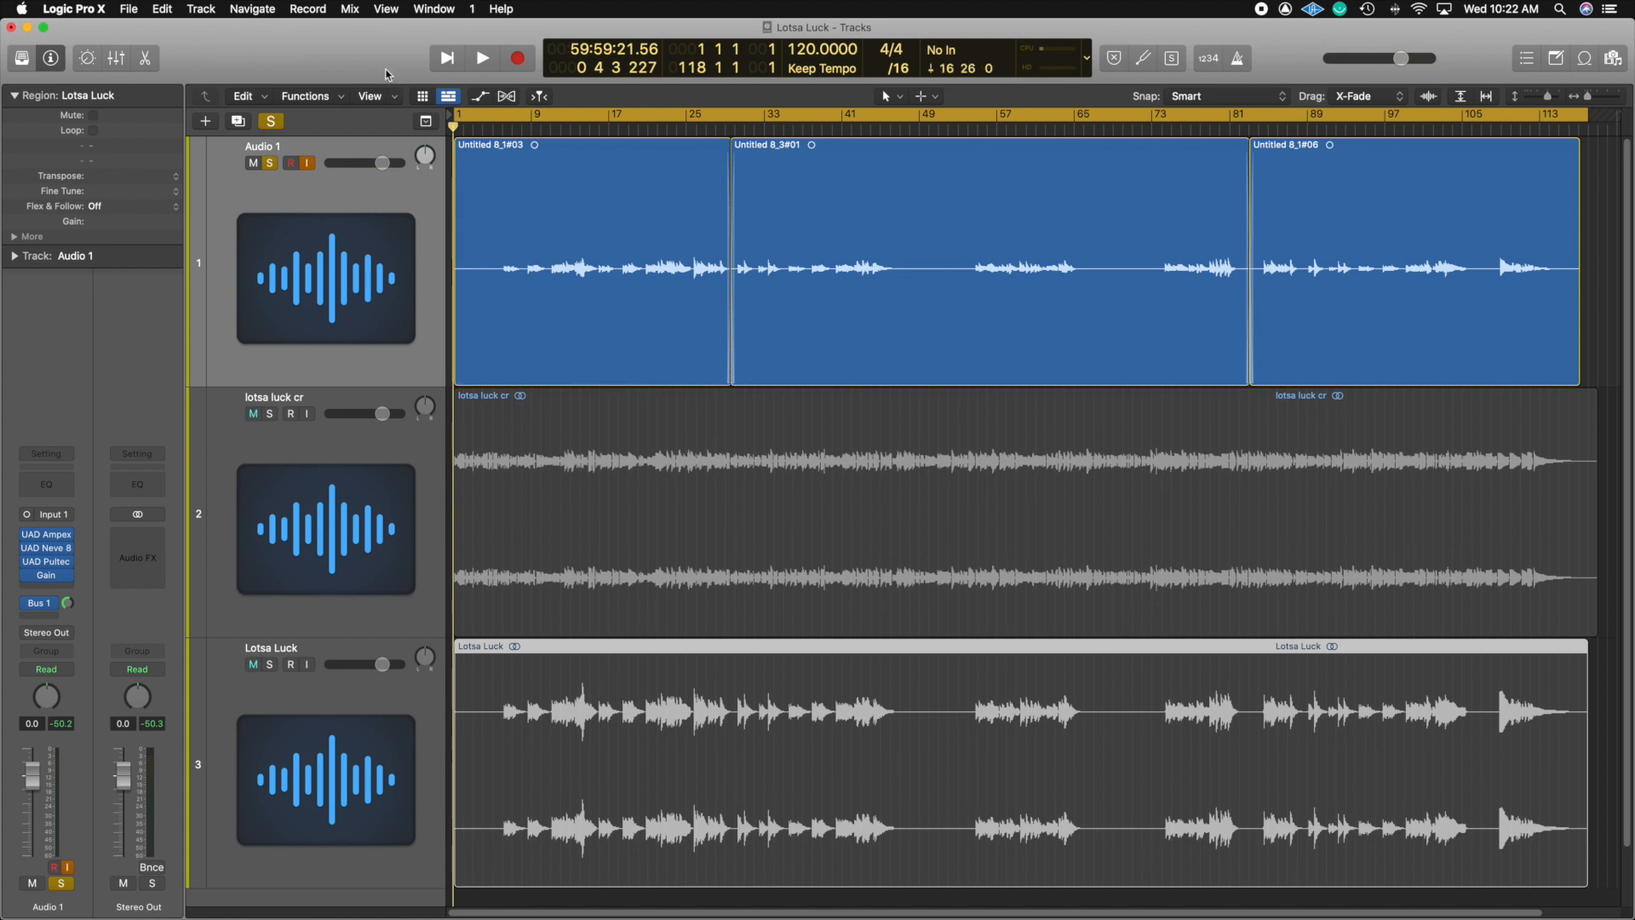
mouse_move(496, 239)
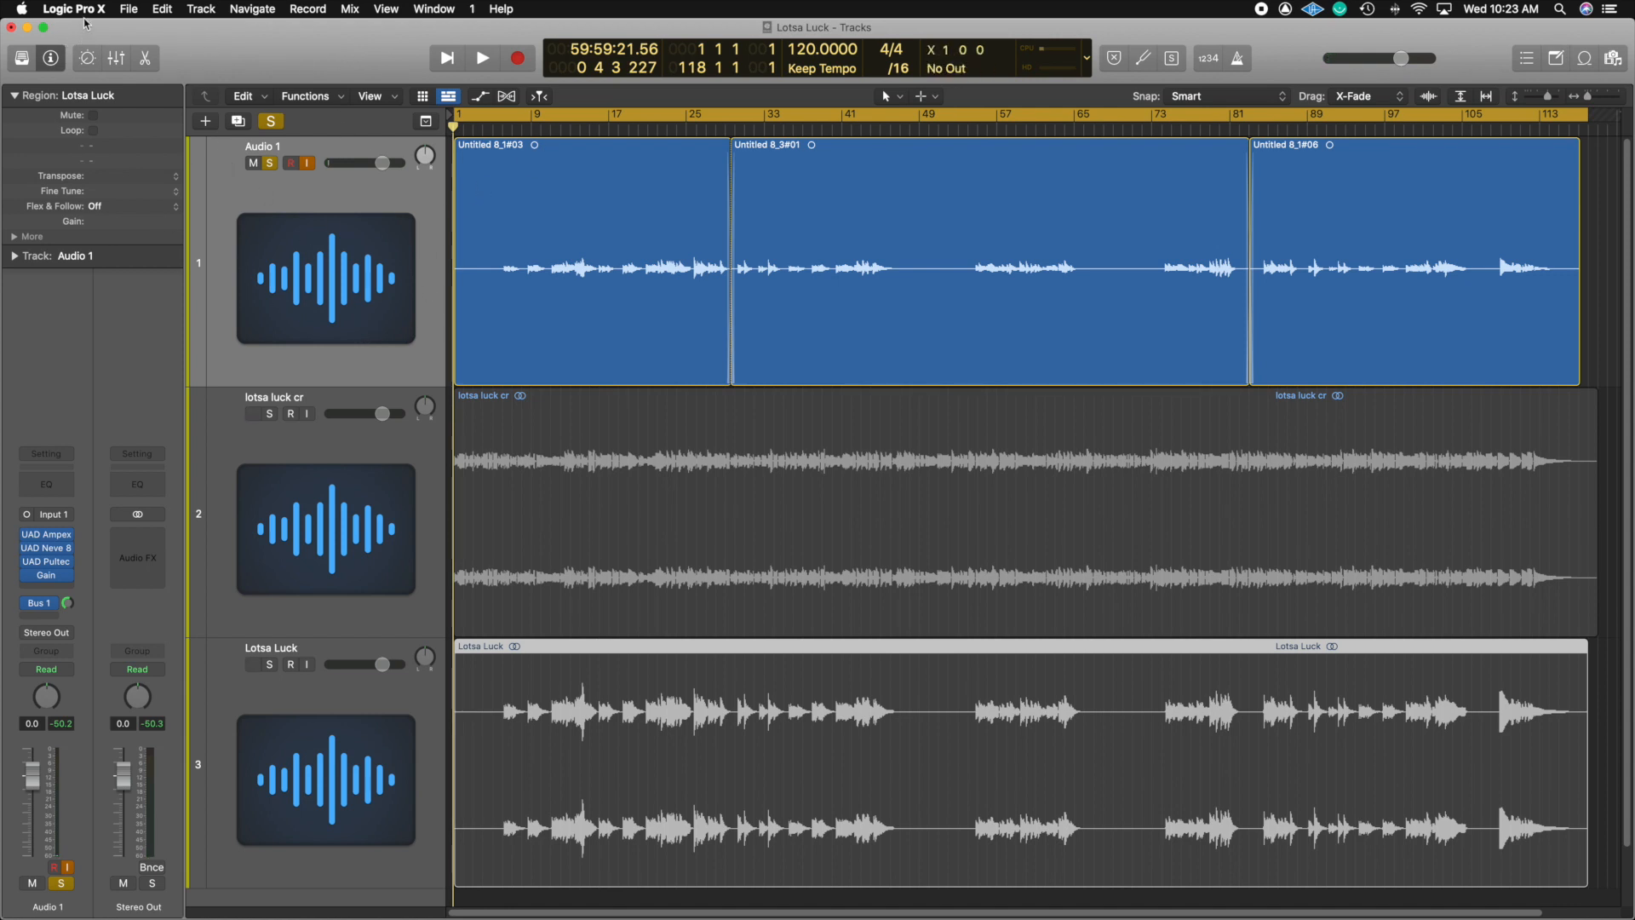
Step: Set Logic's audio preferences Output Device to Screen Record Stereo
left_click(71, 10)
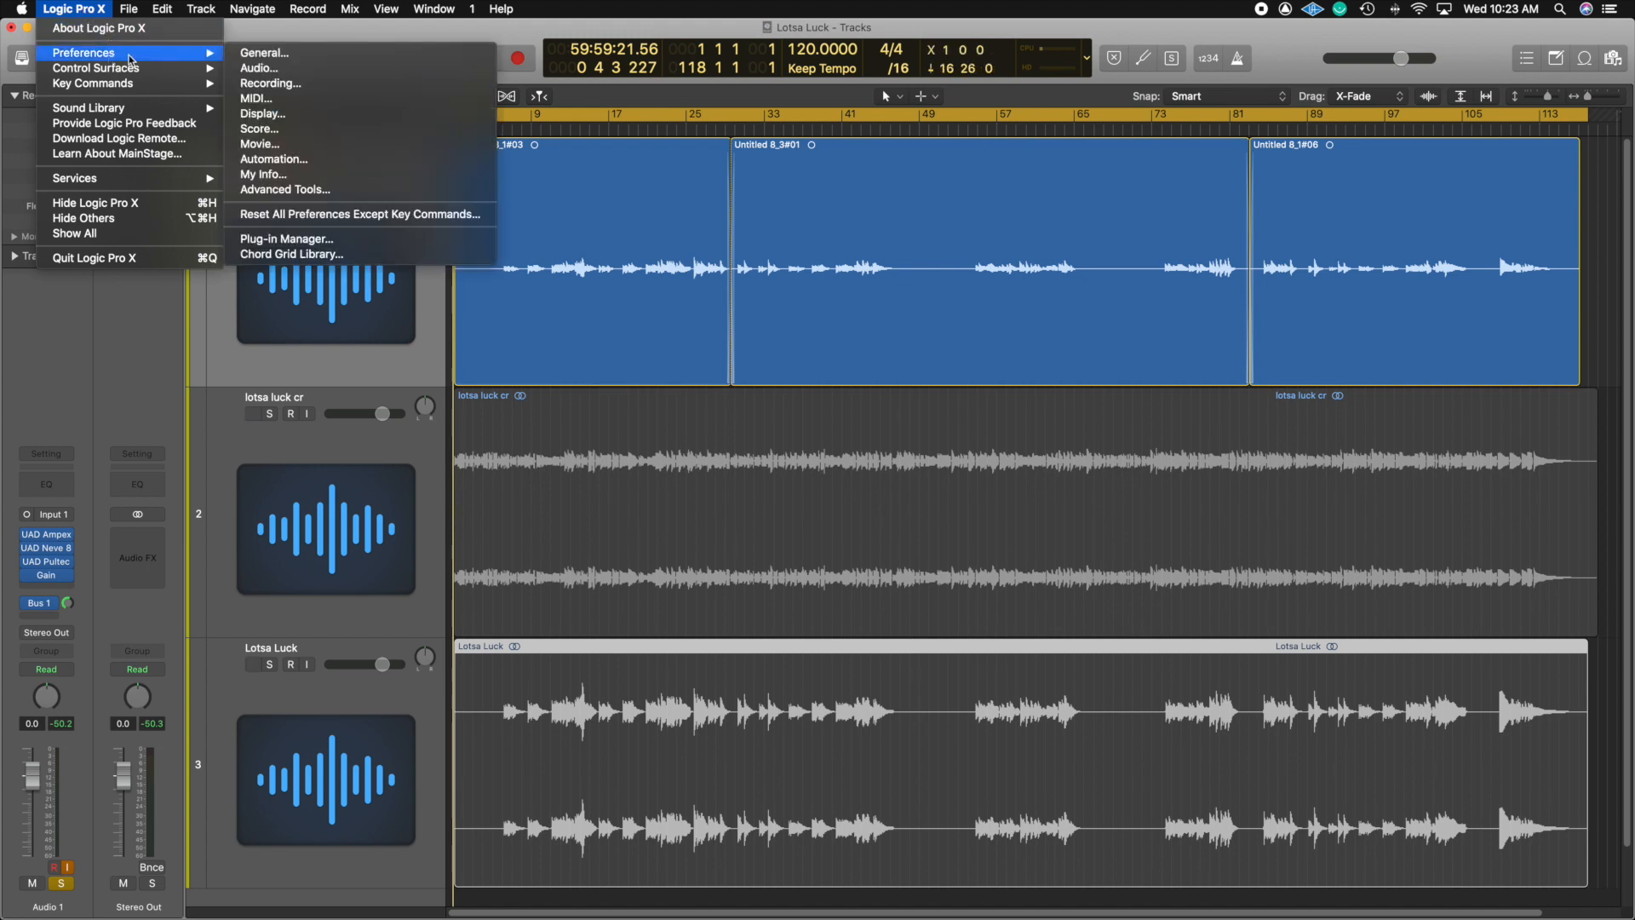
left_click(631, 229)
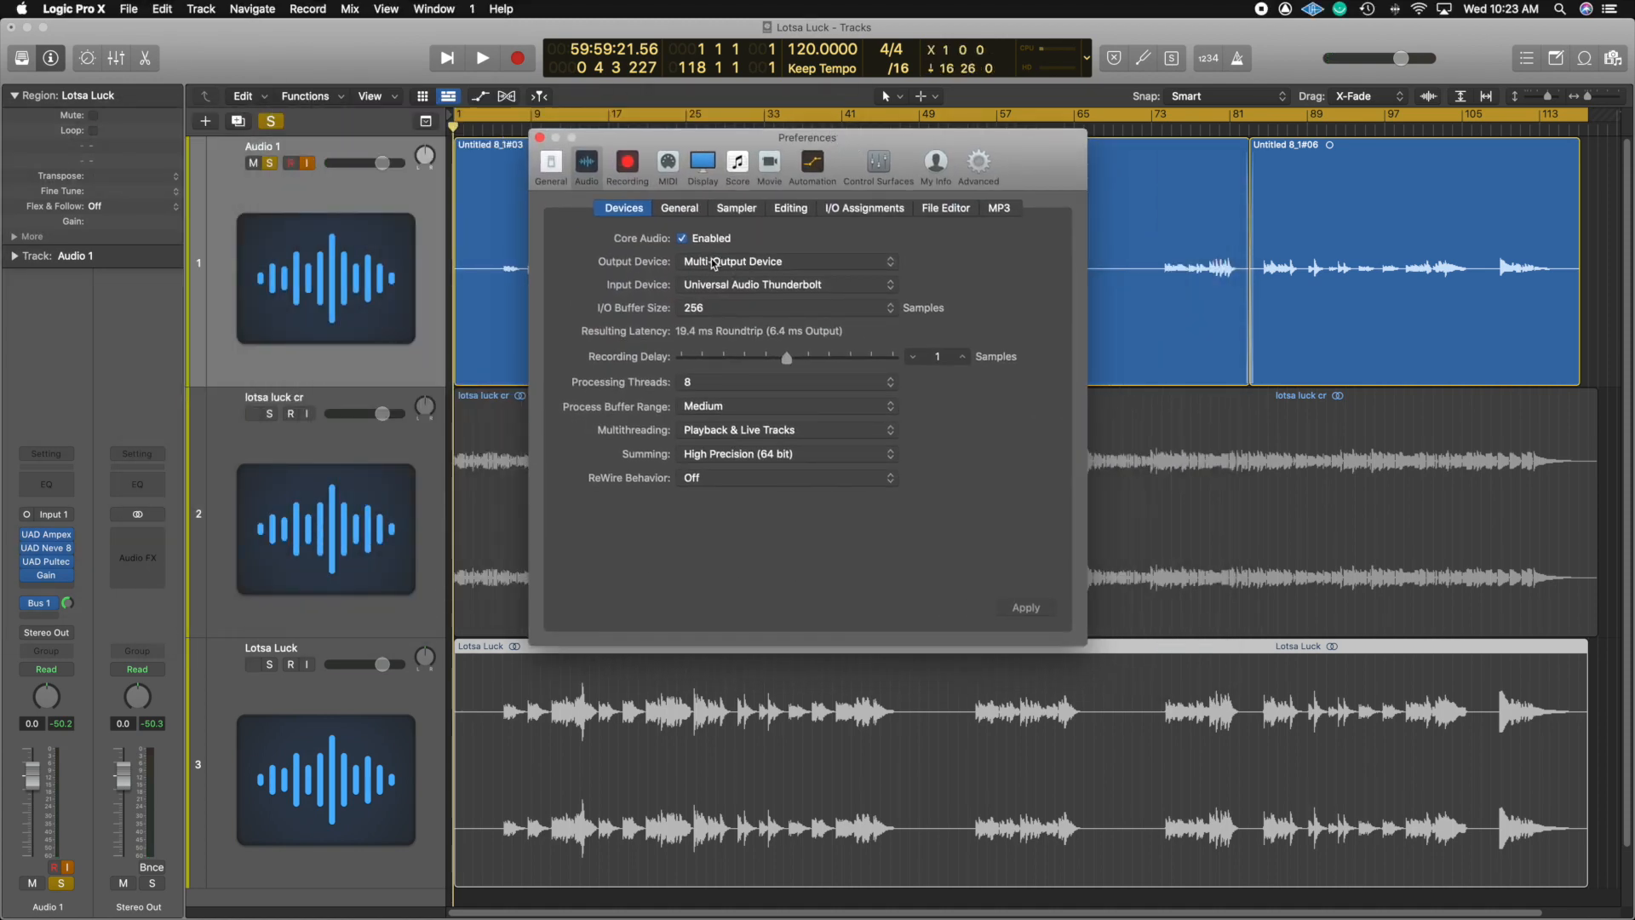
left_click(786, 261)
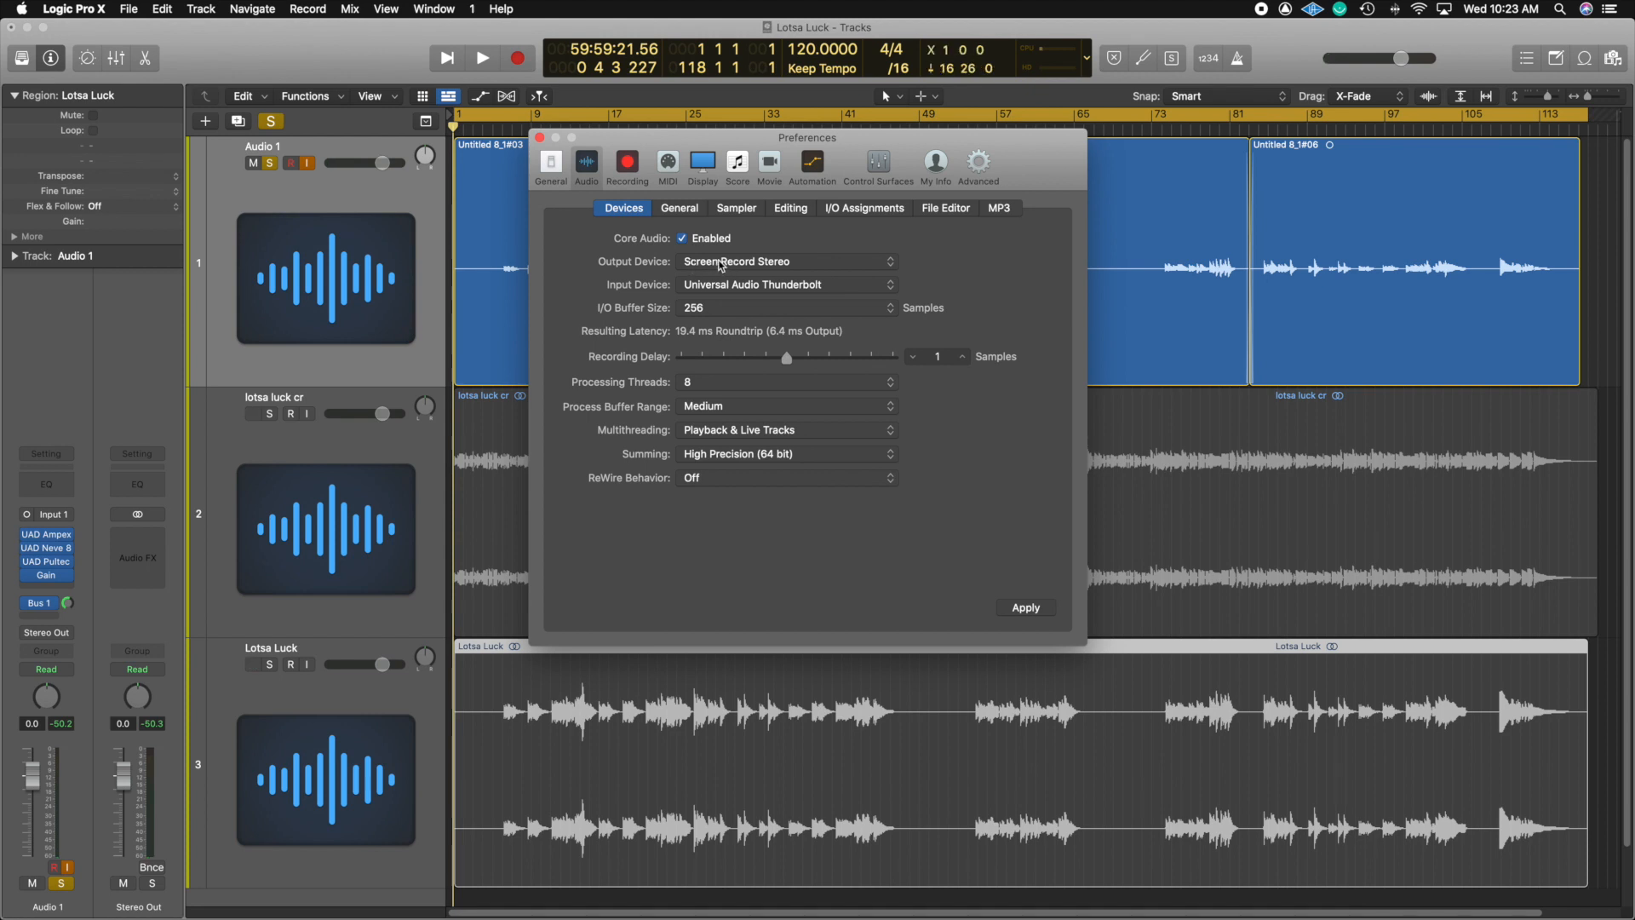
mouse_move(740, 273)
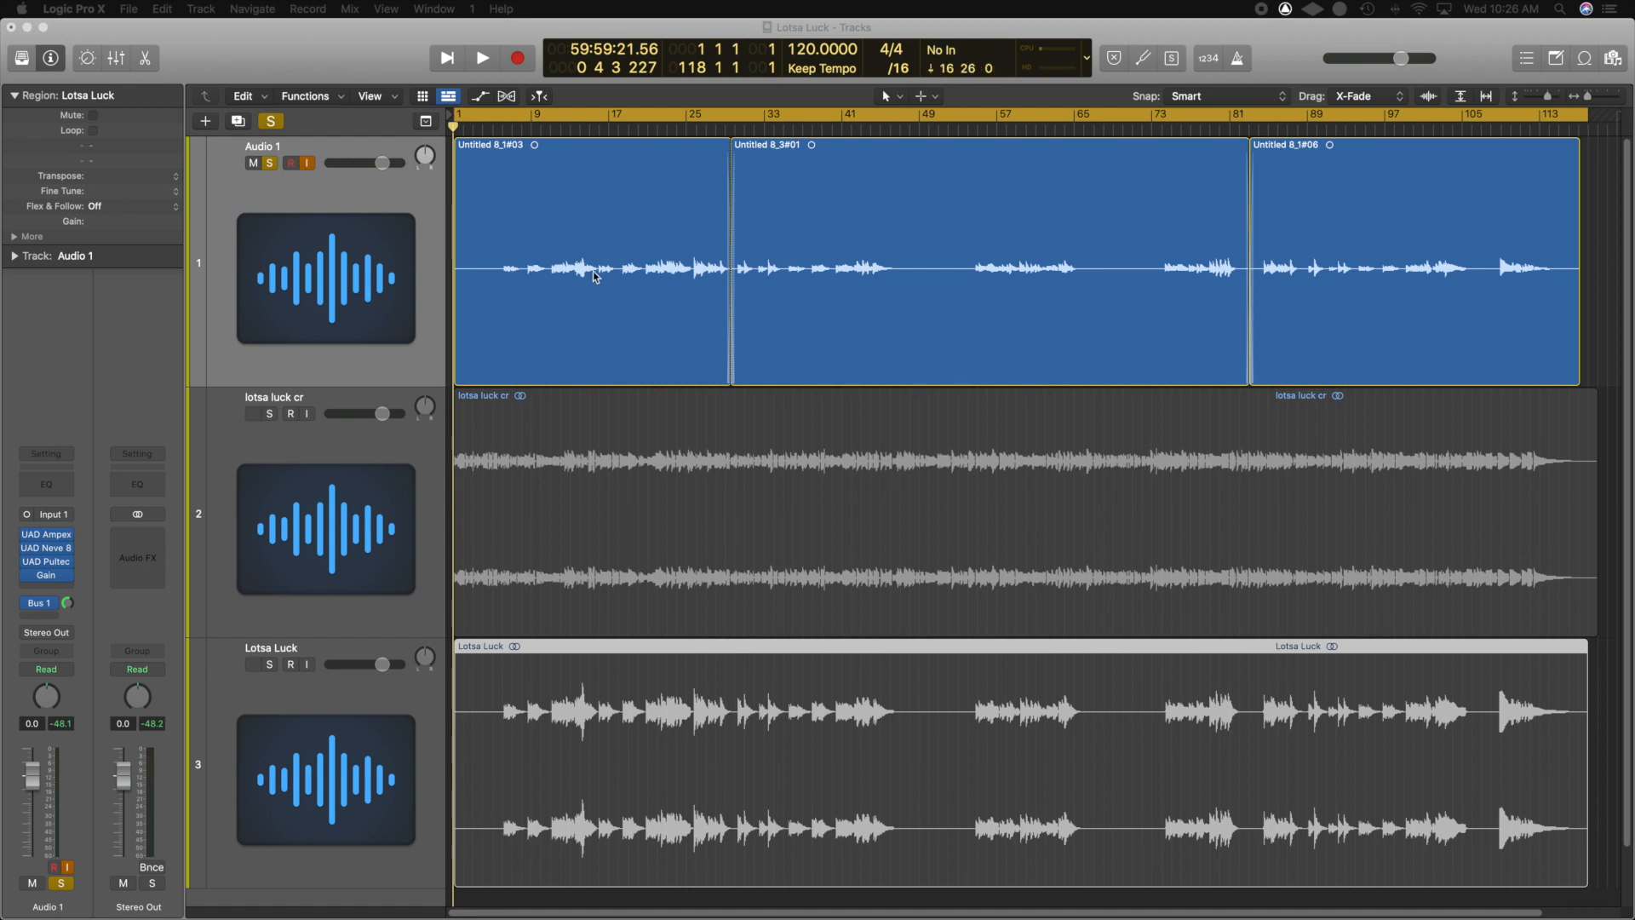
mouse_move(220, 63)
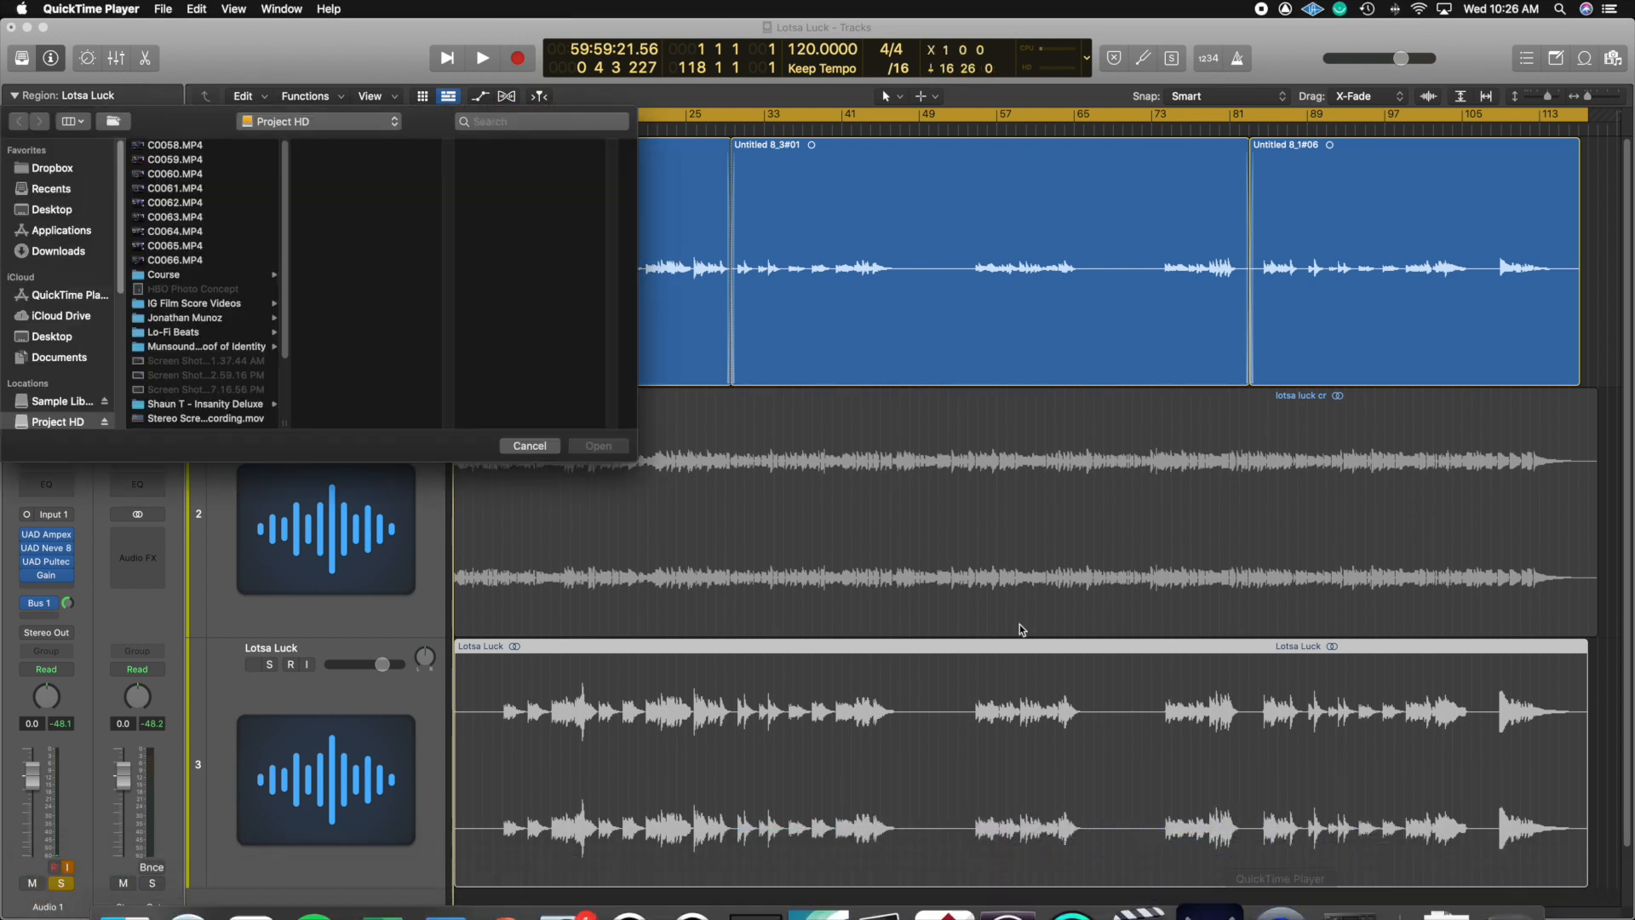
Step: Check QuickTime's File menu recording options, then cancel the Open dialog
left_click(159, 8)
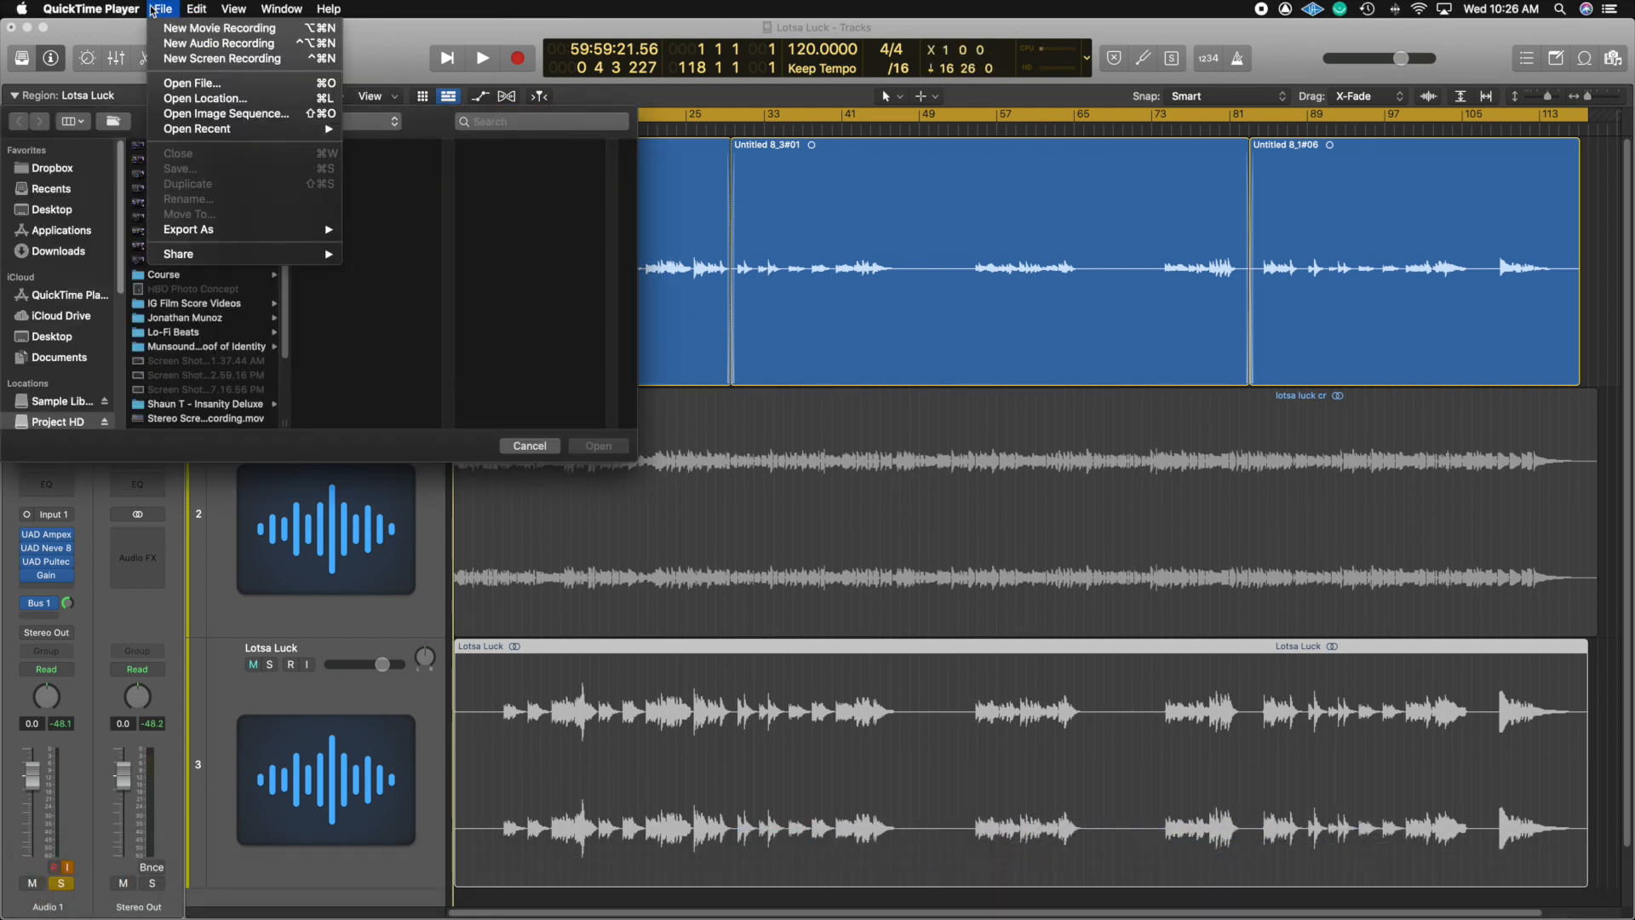
mouse_move(223, 59)
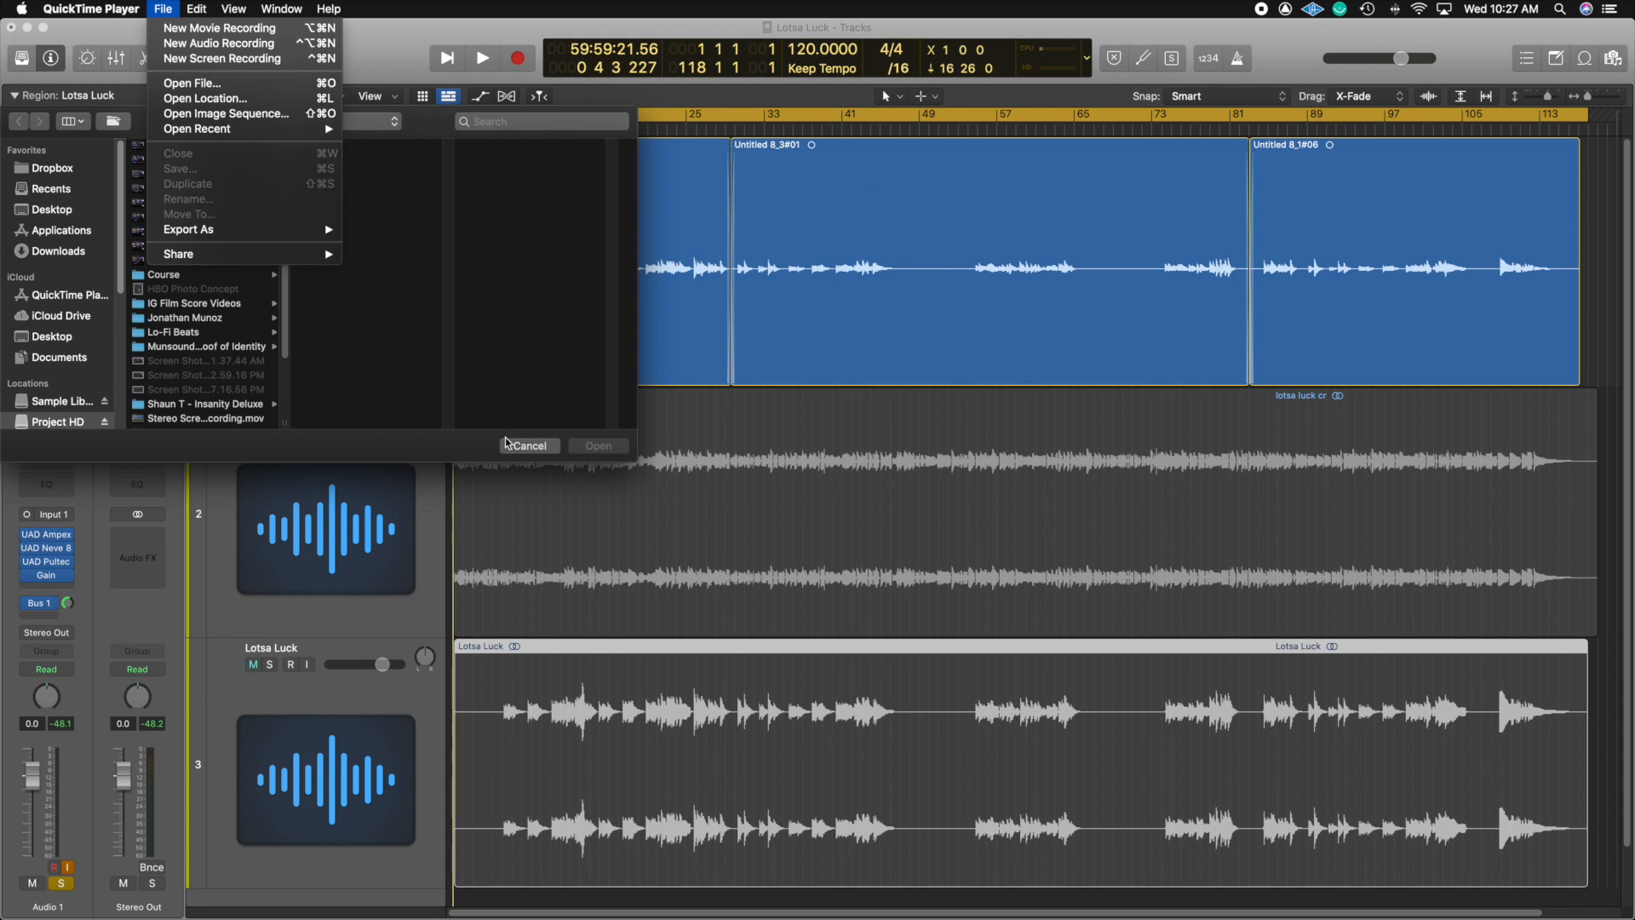
left_click(530, 446)
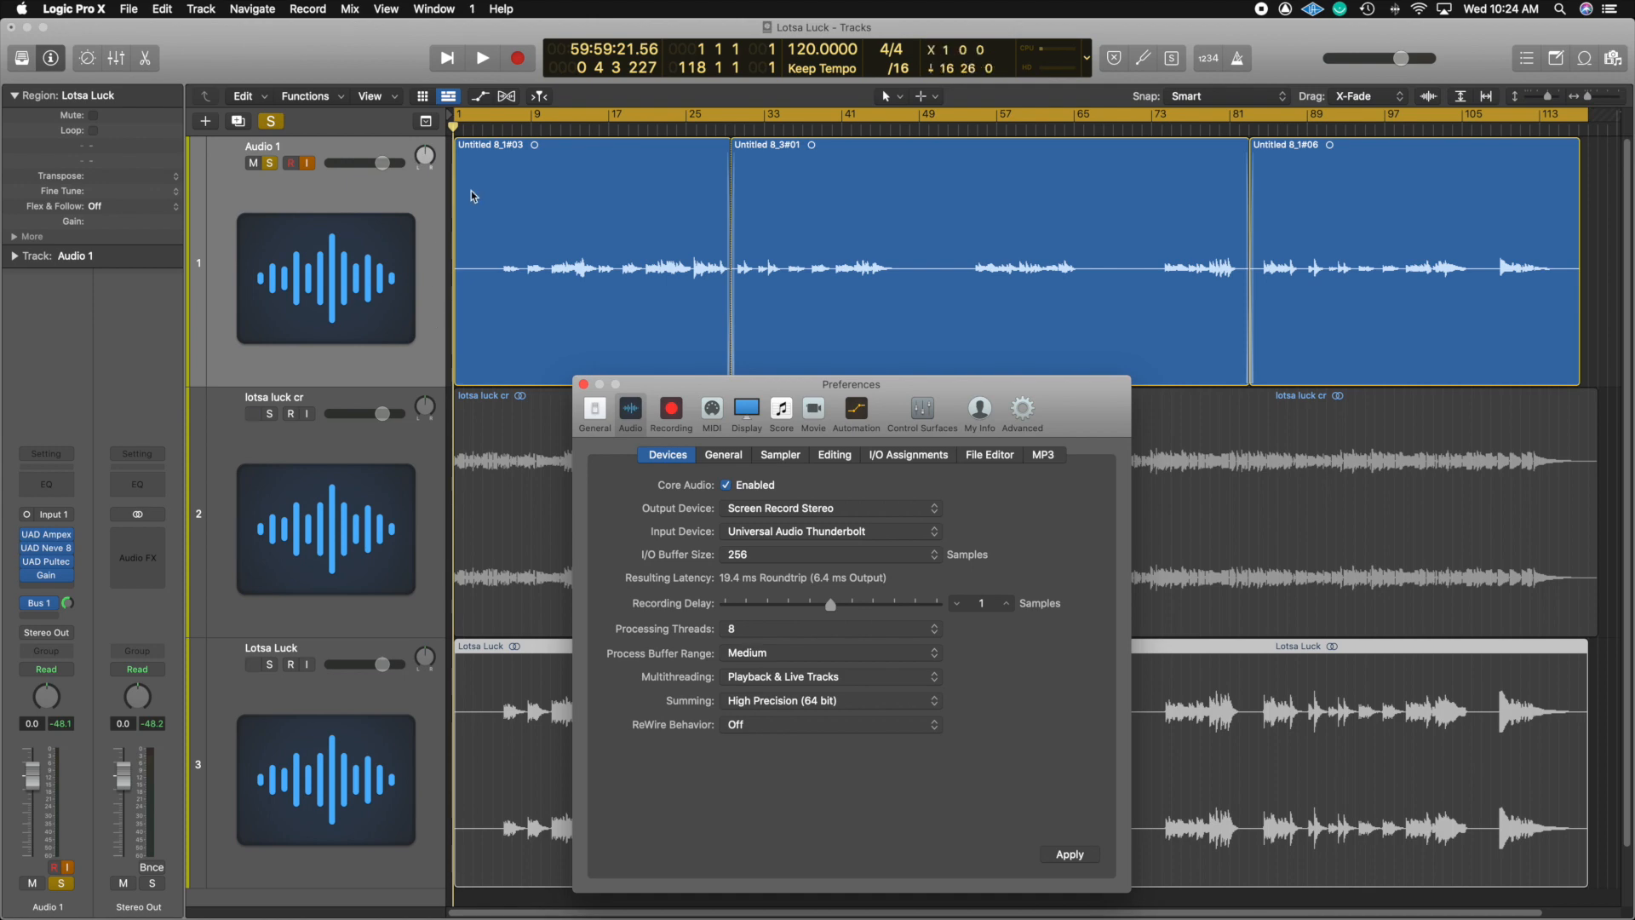
Step: Play the project and pan Audio 1 left to -52, then right to +38
left_click_drag(850, 384, 804, 255)
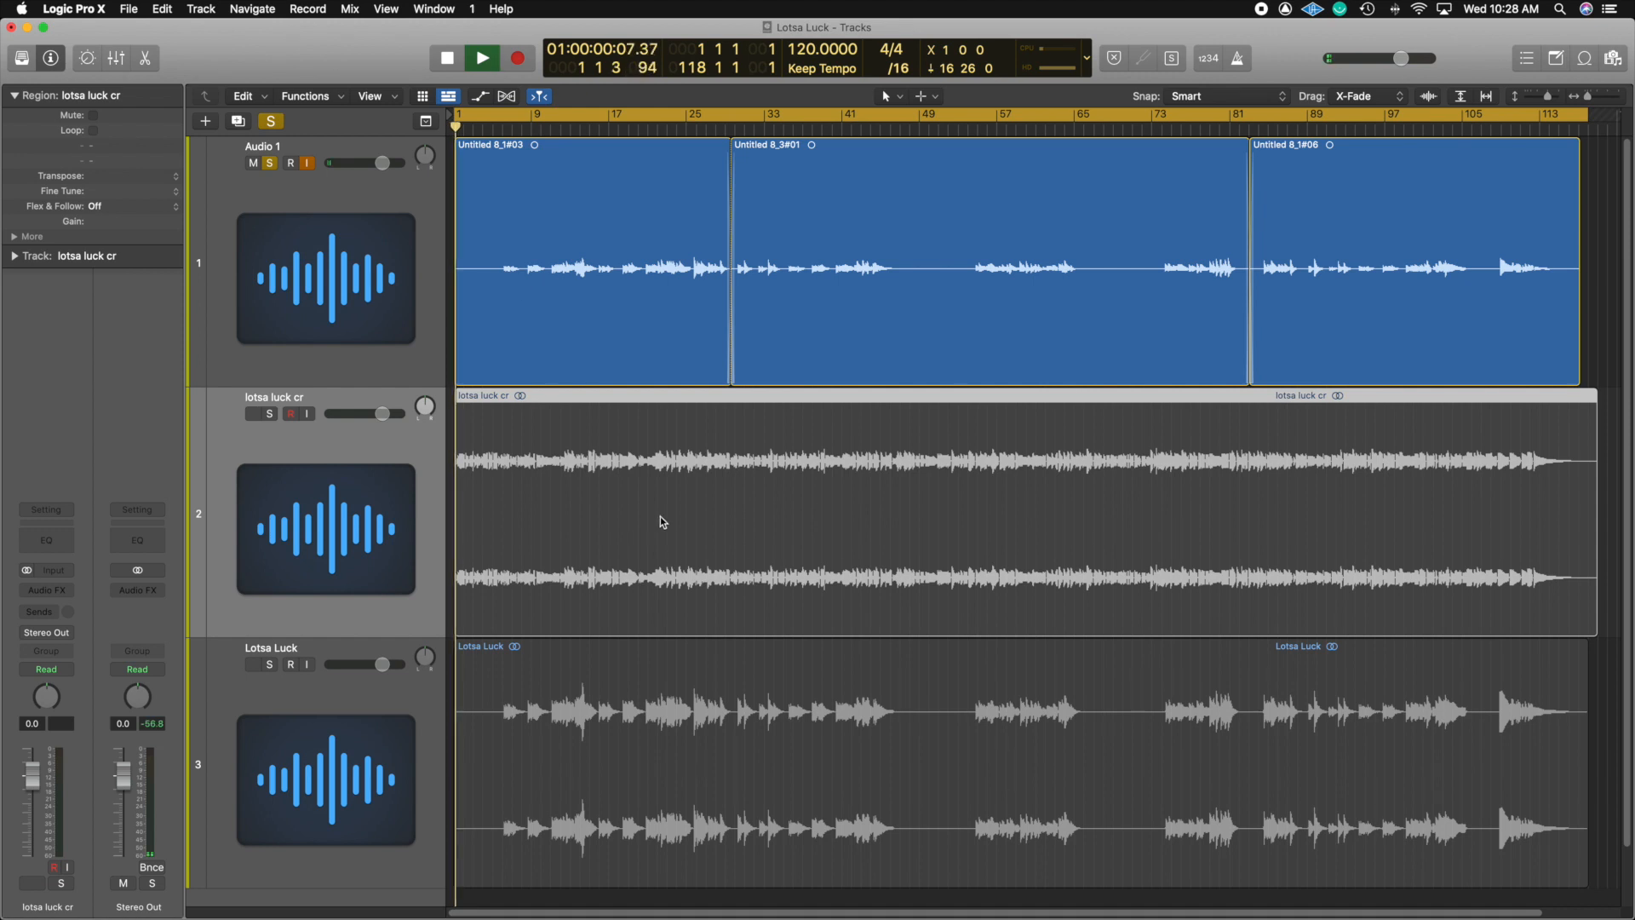
left_click(480, 56)
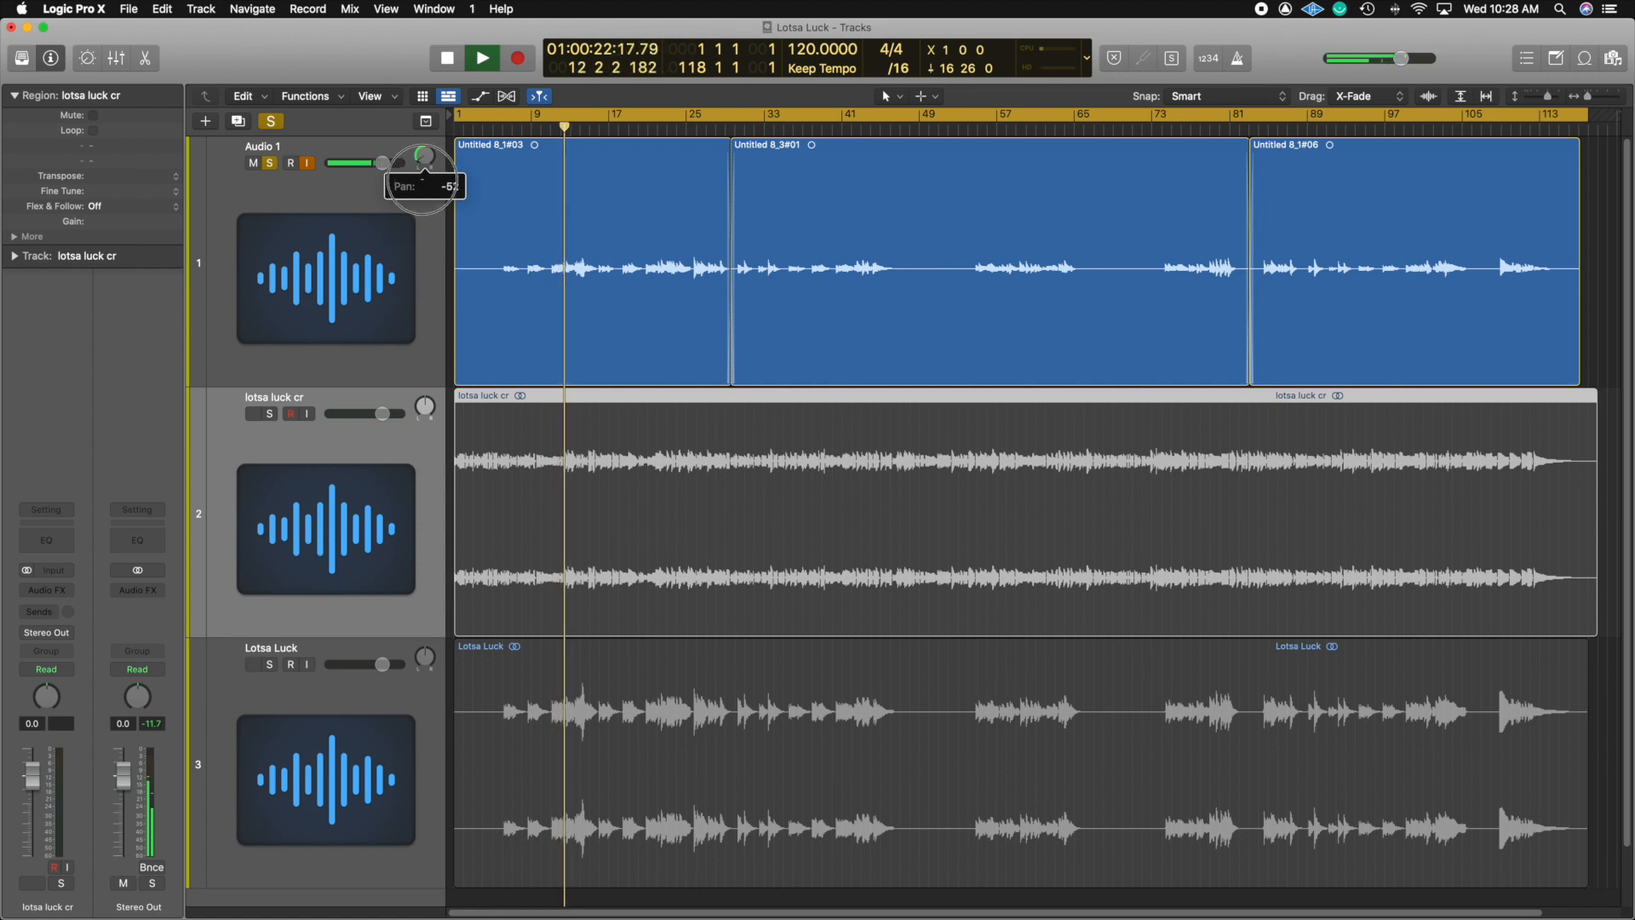
left_click_drag(426, 157, 431, 154)
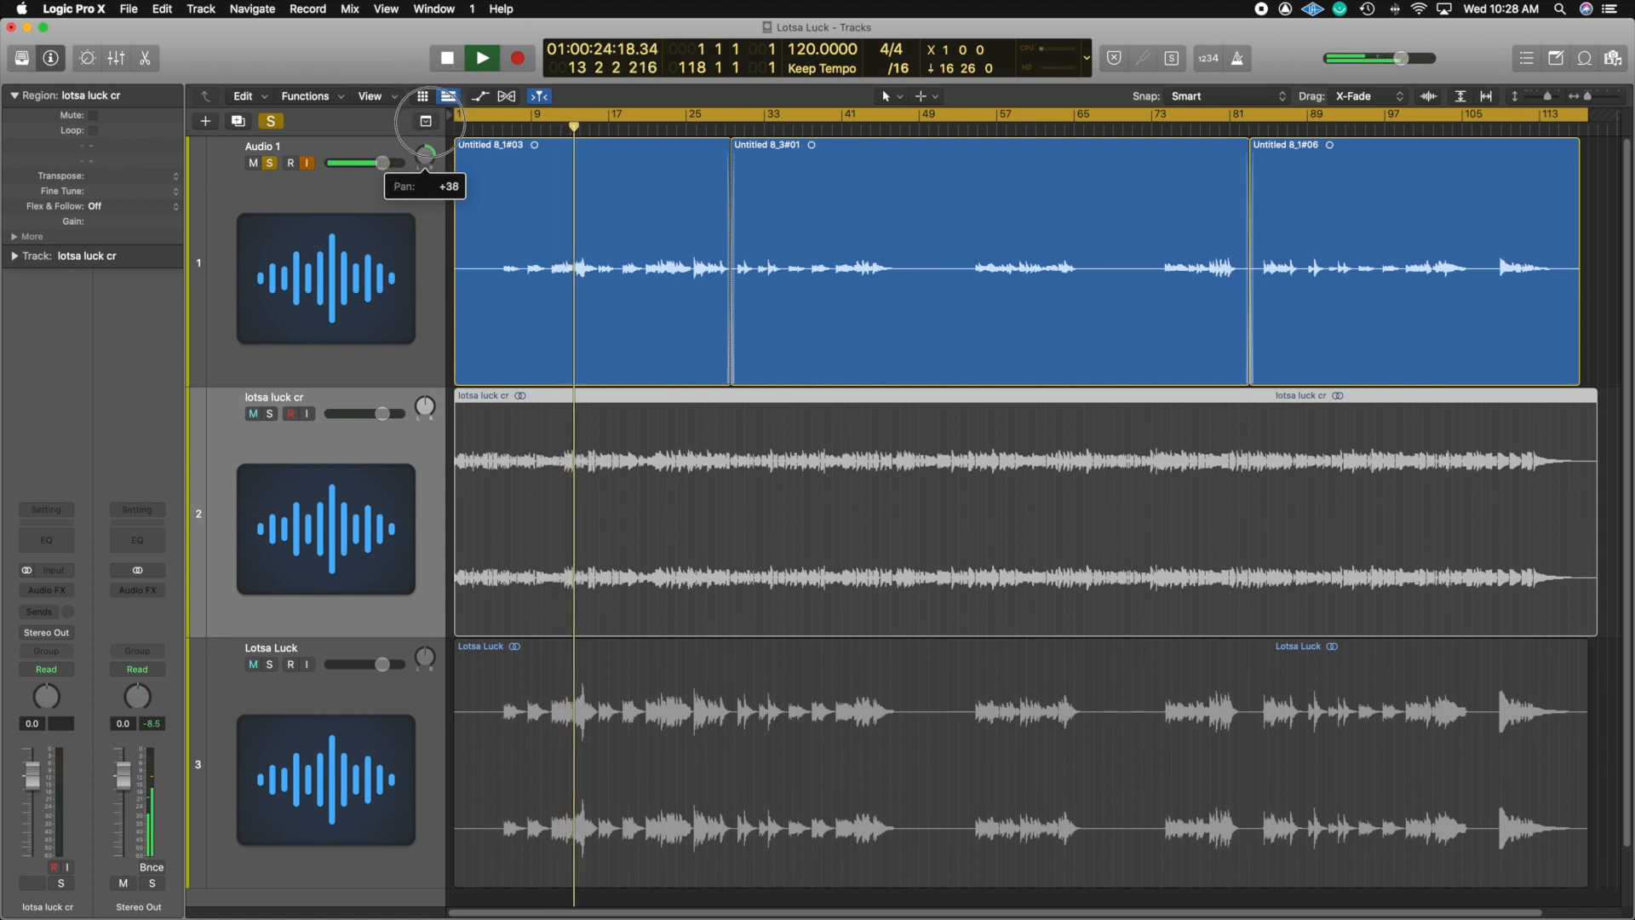
left_click_drag(424, 157, 424, 177)
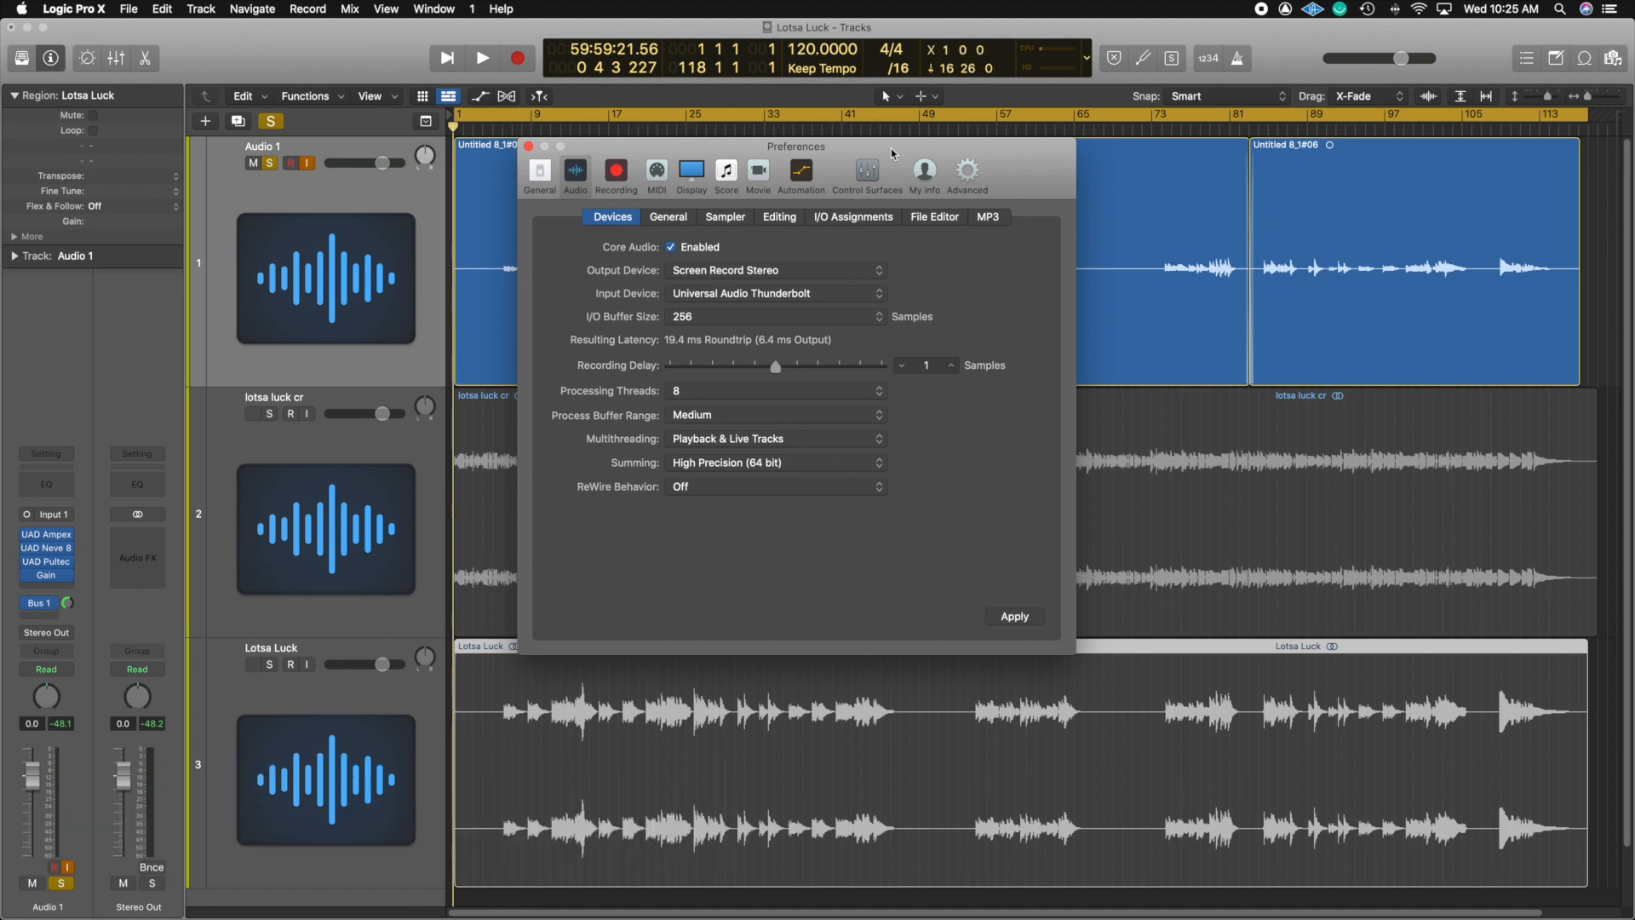
mouse_move(911, 230)
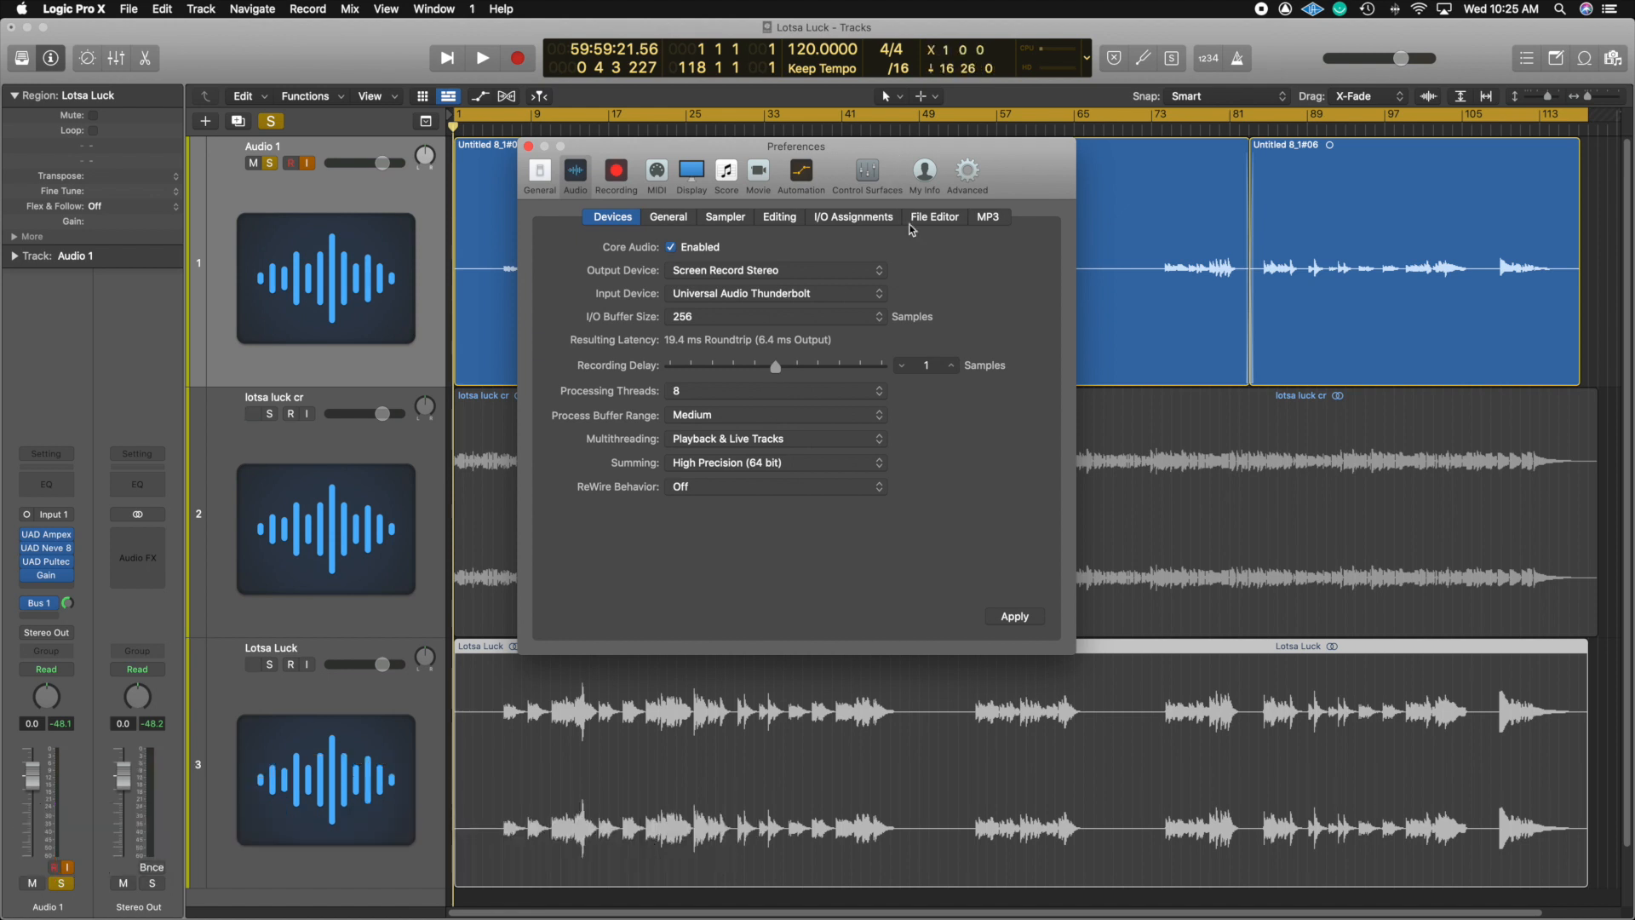